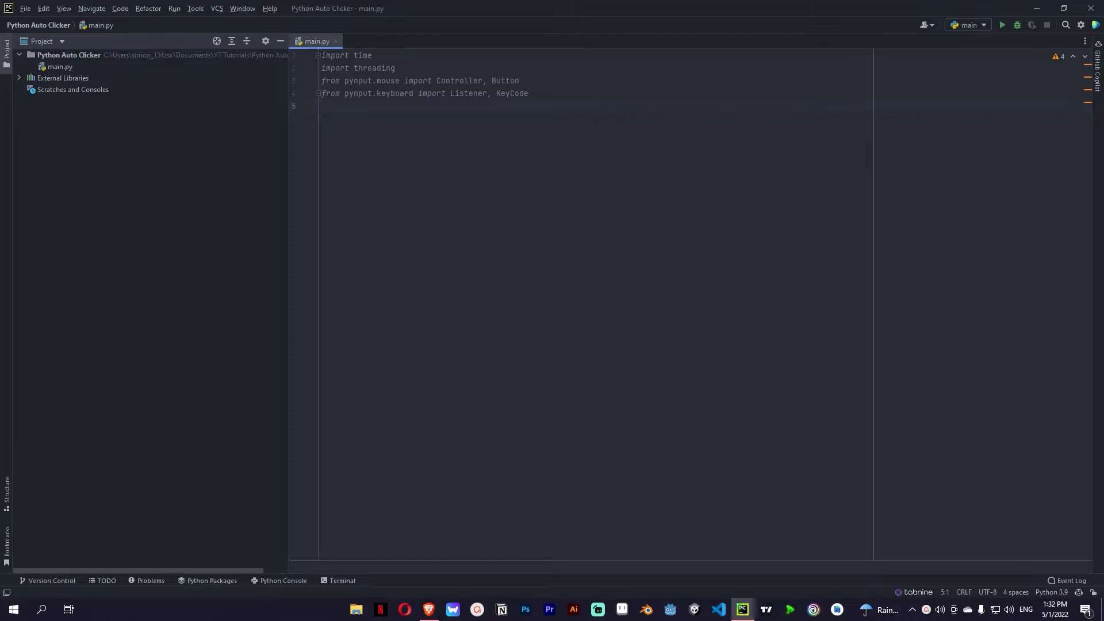
Define Toogle_key = KeyCode(char='t') on a new line below the imports.
type("Toogle")
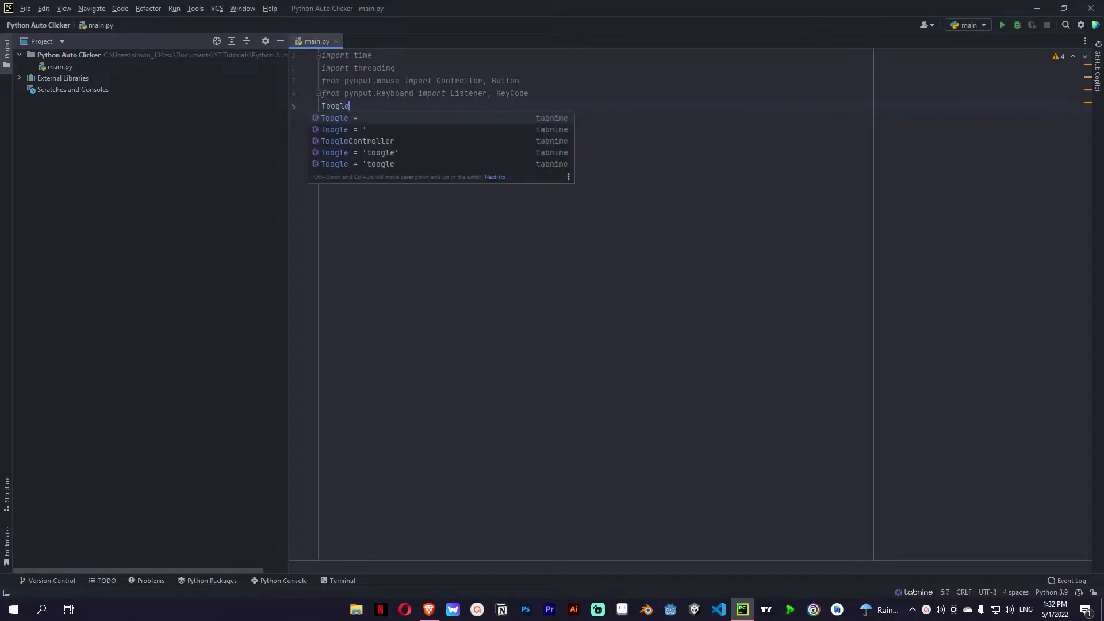
type("_ket")
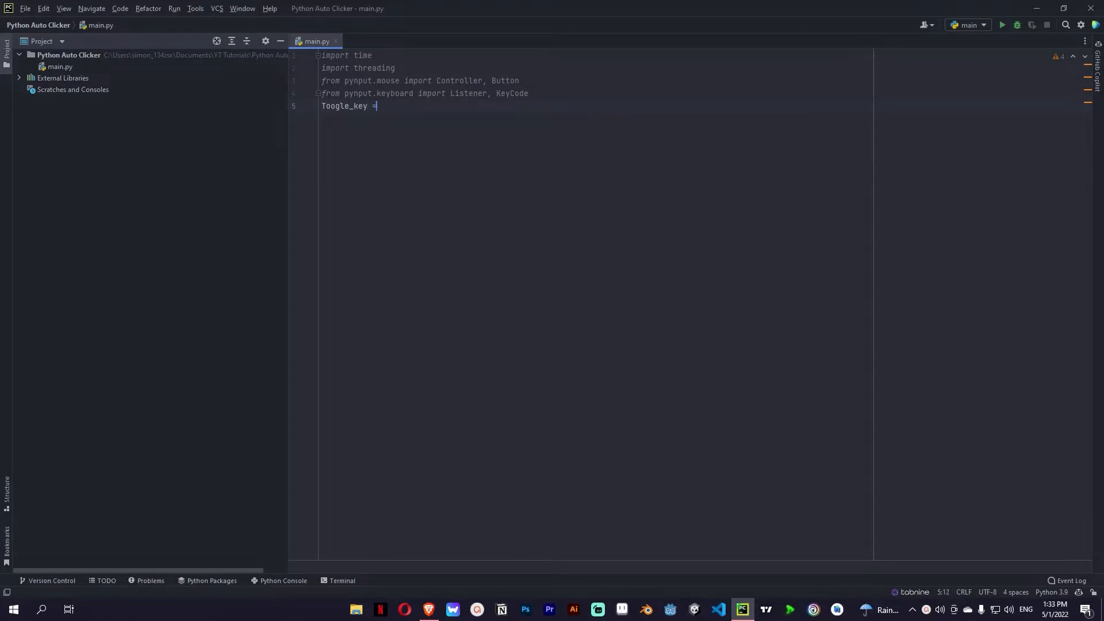
type("KeyCode(char='t')")
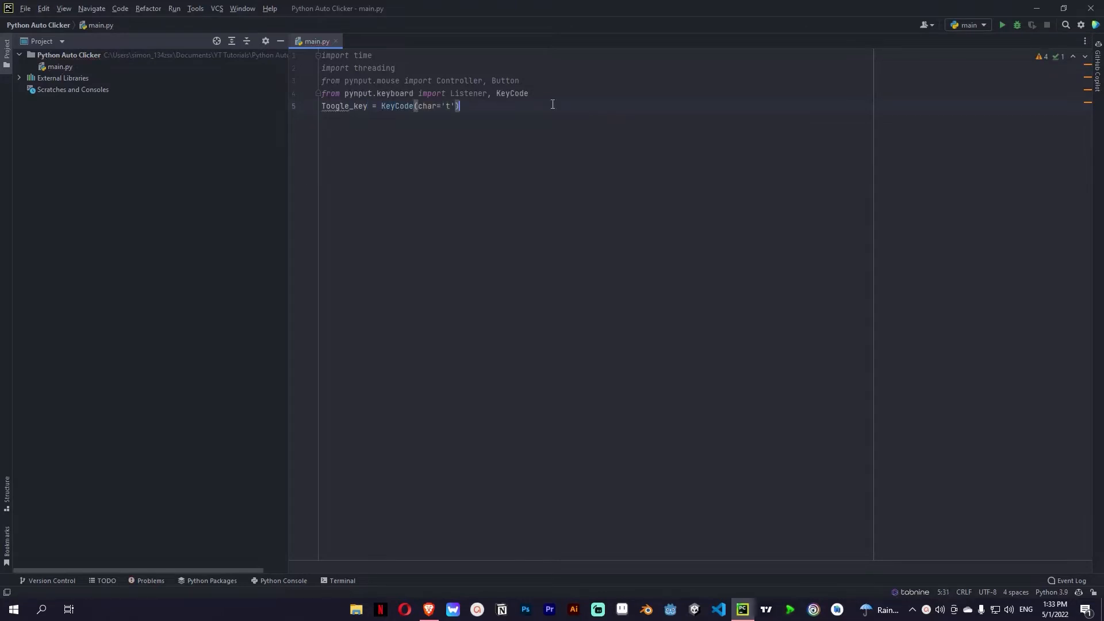
mouse_move(495, 120)
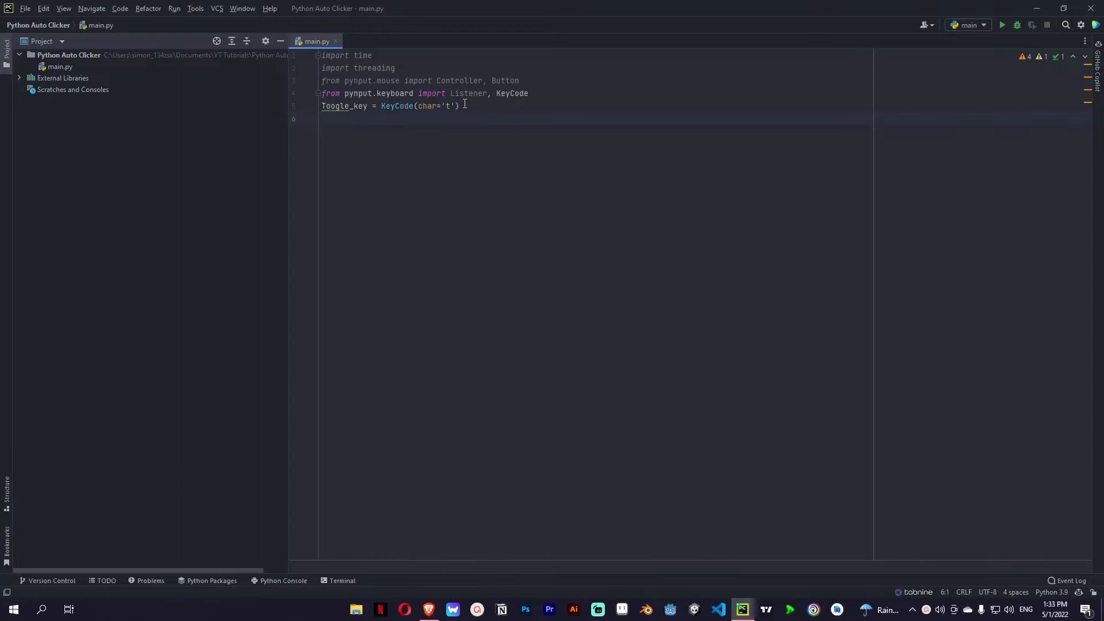
Add cliking = False and mouse = Controller() on the following lines.
type("clickng")
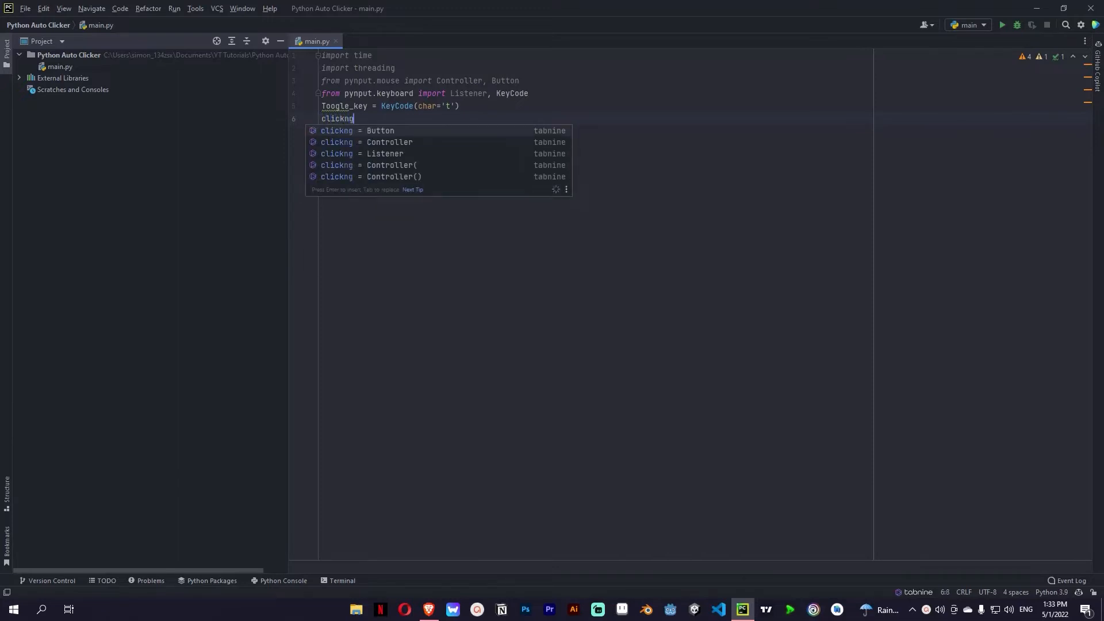
key("Backspace")
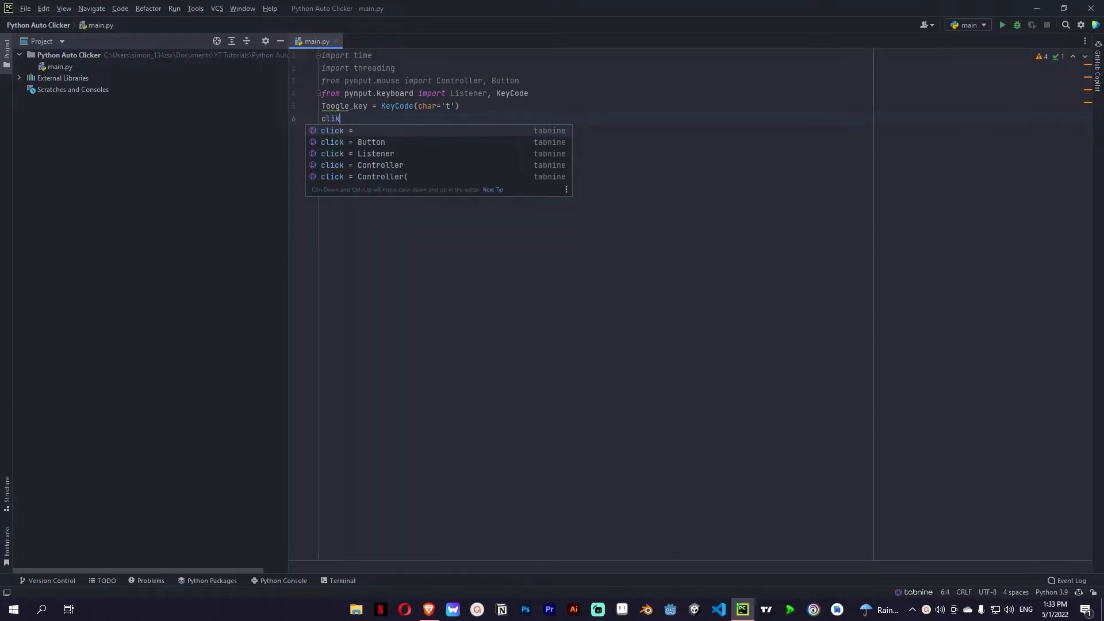
type("king = False")
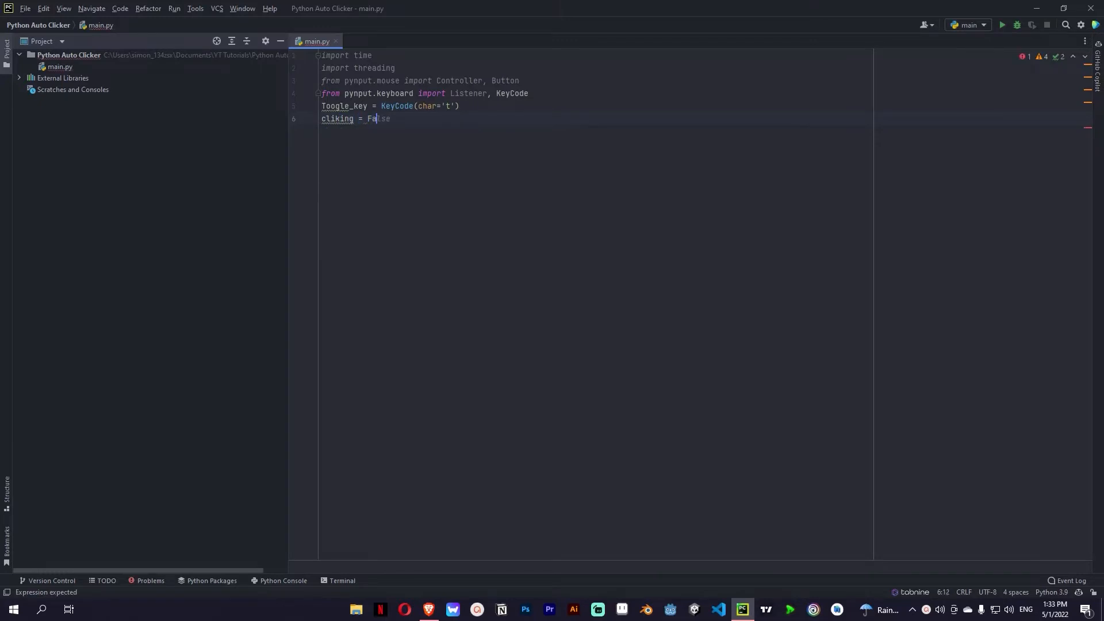
key("Backspace")
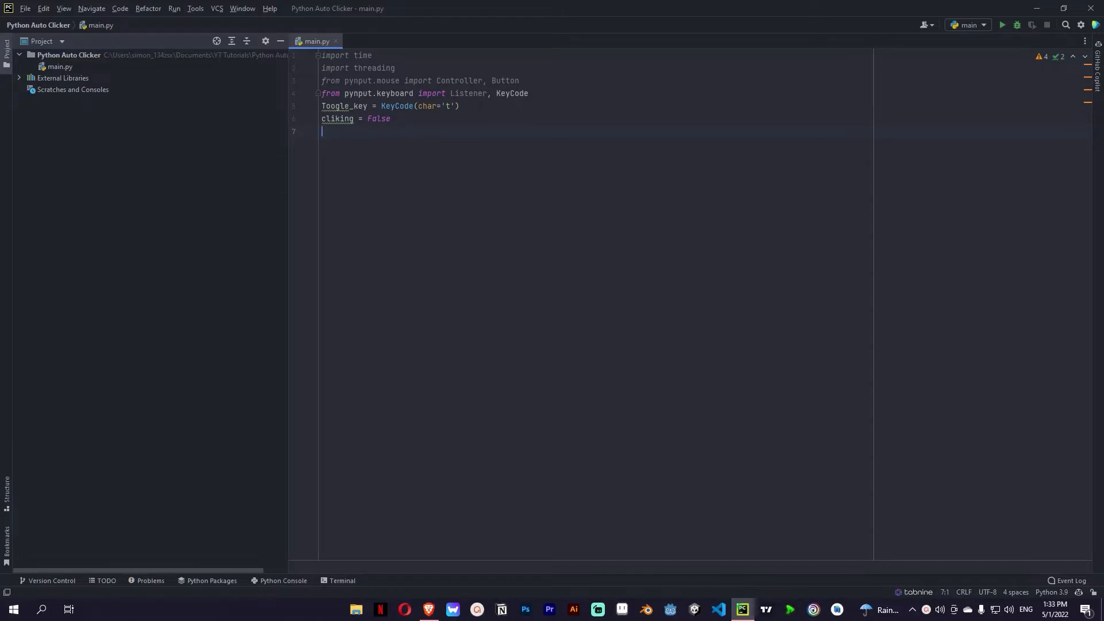
type("mouse")
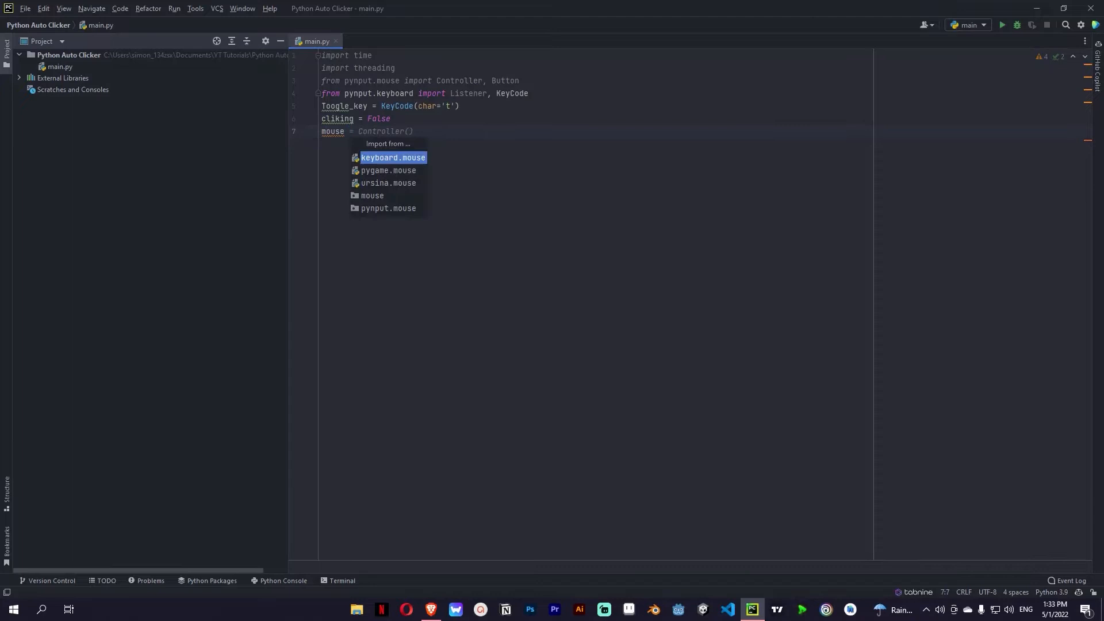
type("Controller(")
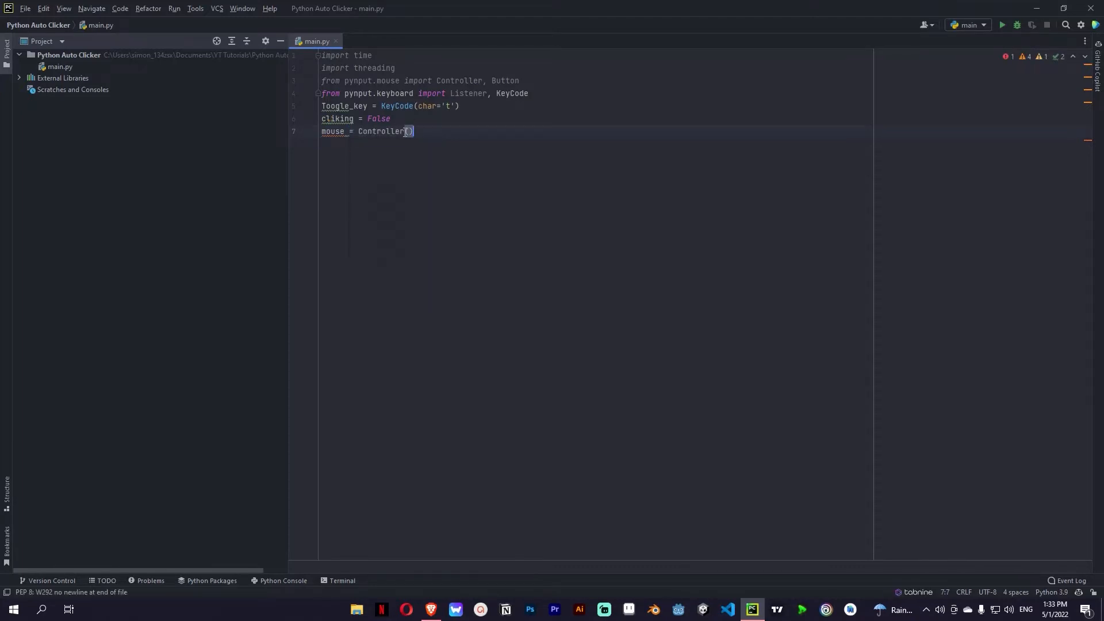
left_click(449, 132)
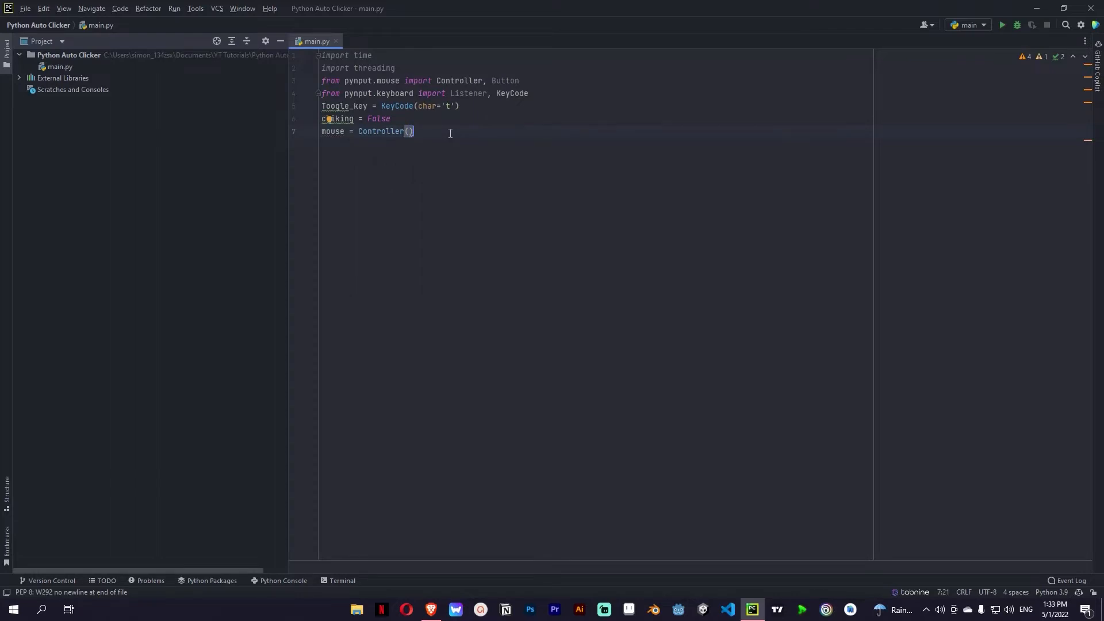
Write clicker(): loop calling mouse.click(Button.left) with time.sleep(0.001), then start def on_press(key):.
type("d4e")
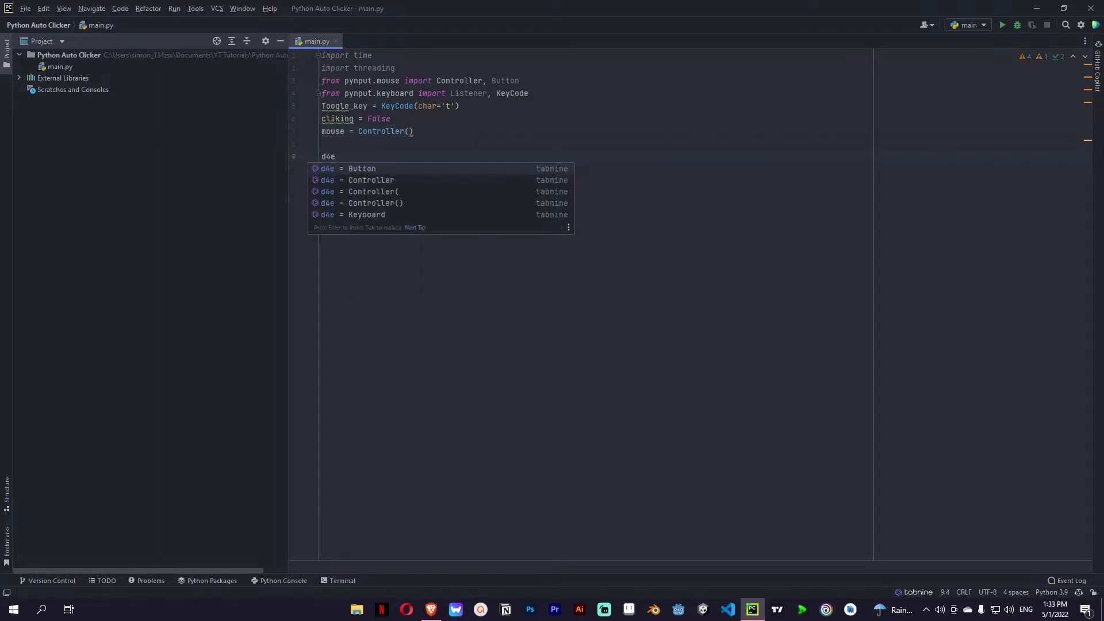
type("def clicker():")
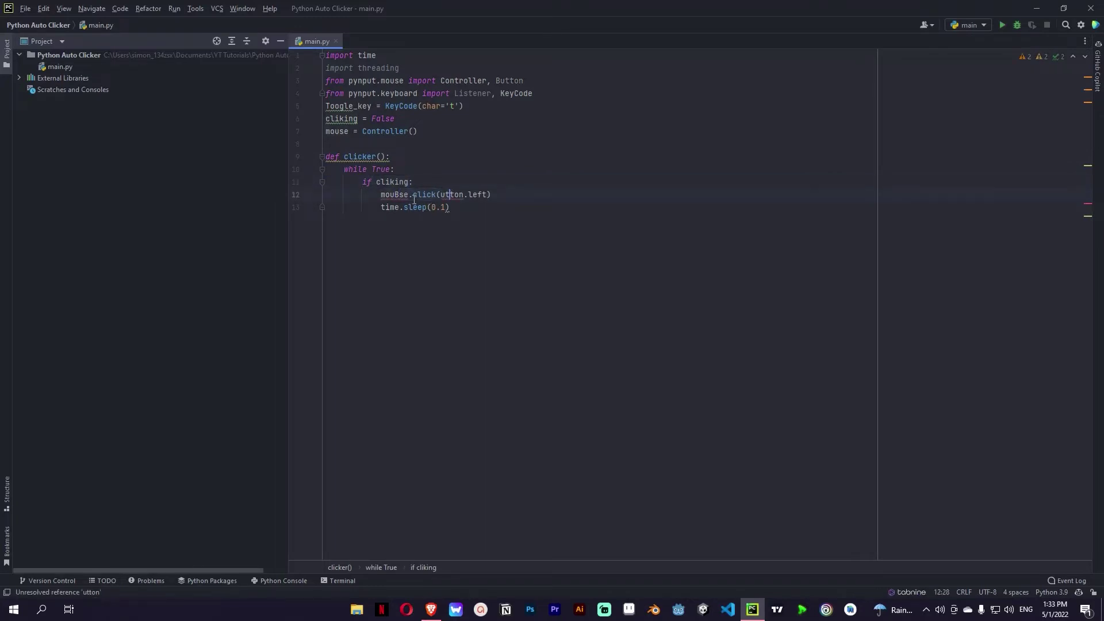
type("mouse.click(Button.left)")
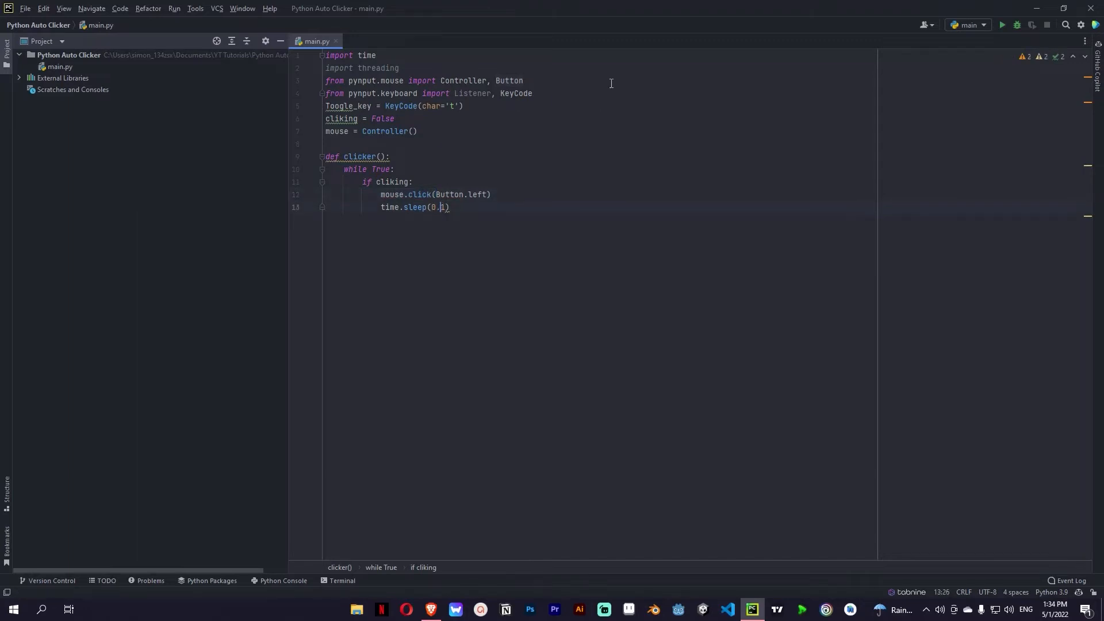
type("00")
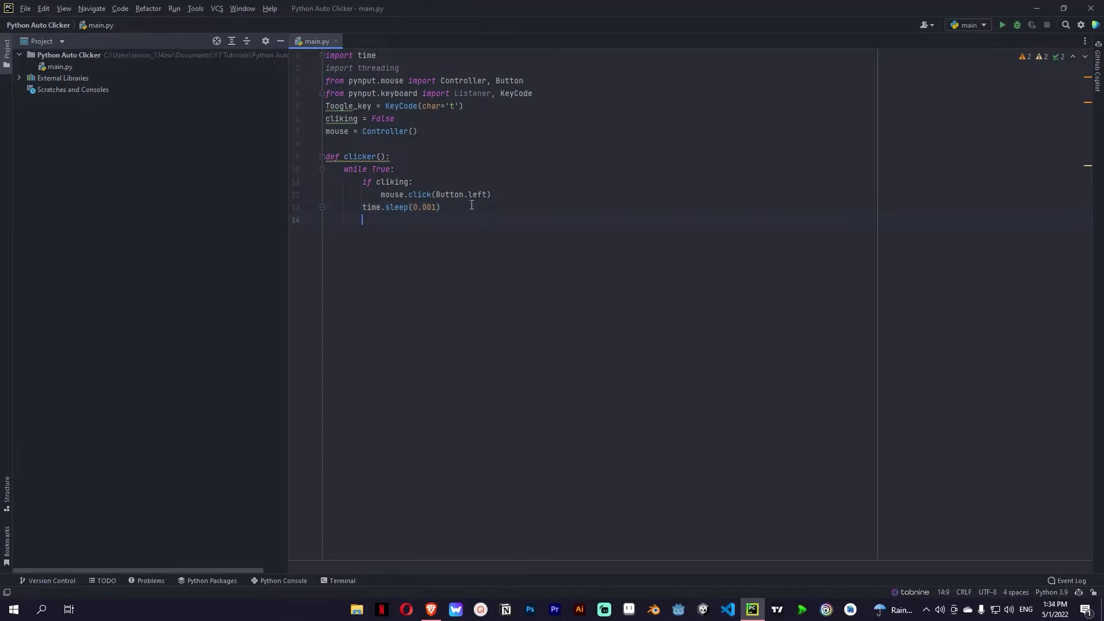
type("def on_press(key):")
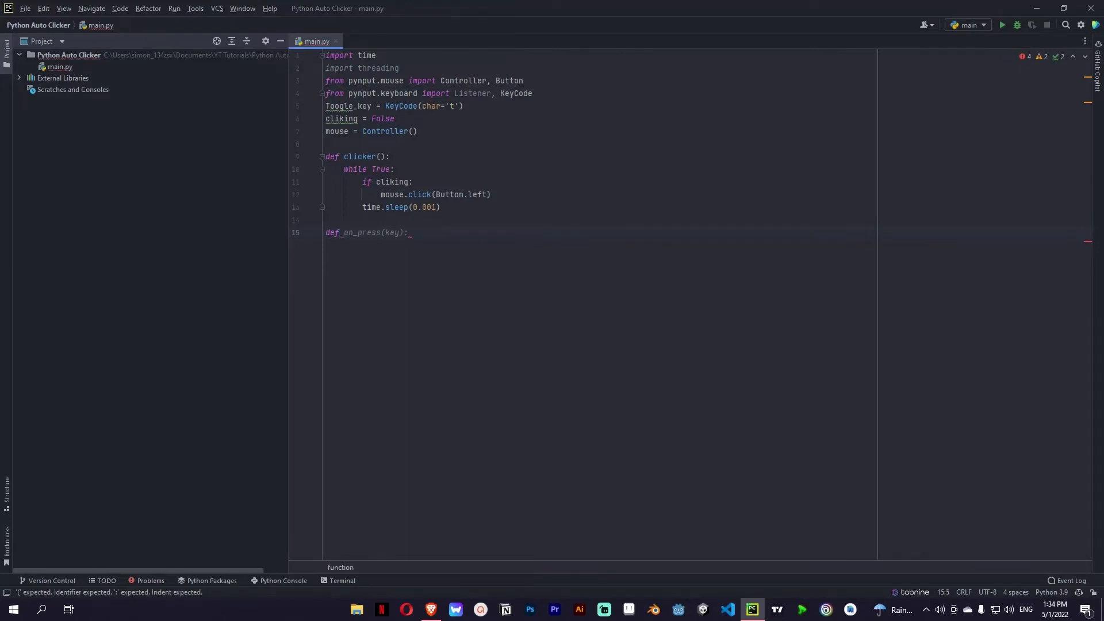
Rename the handler to toggle_event(key), flipping global cliking when key == Toogle_key.
type("to")
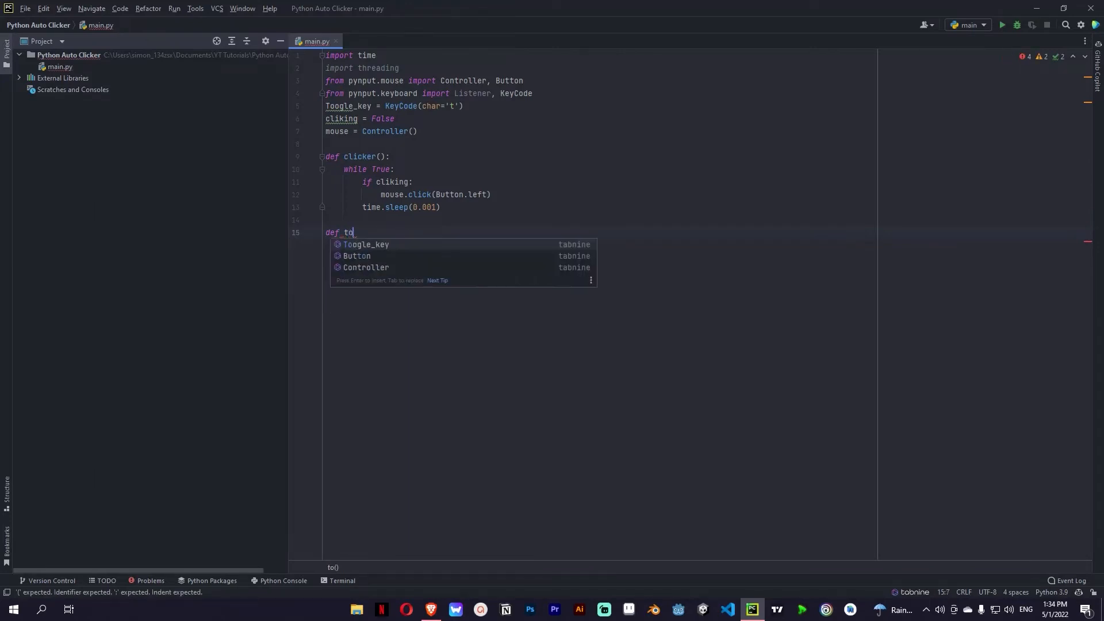
type("ggle_event(key):")
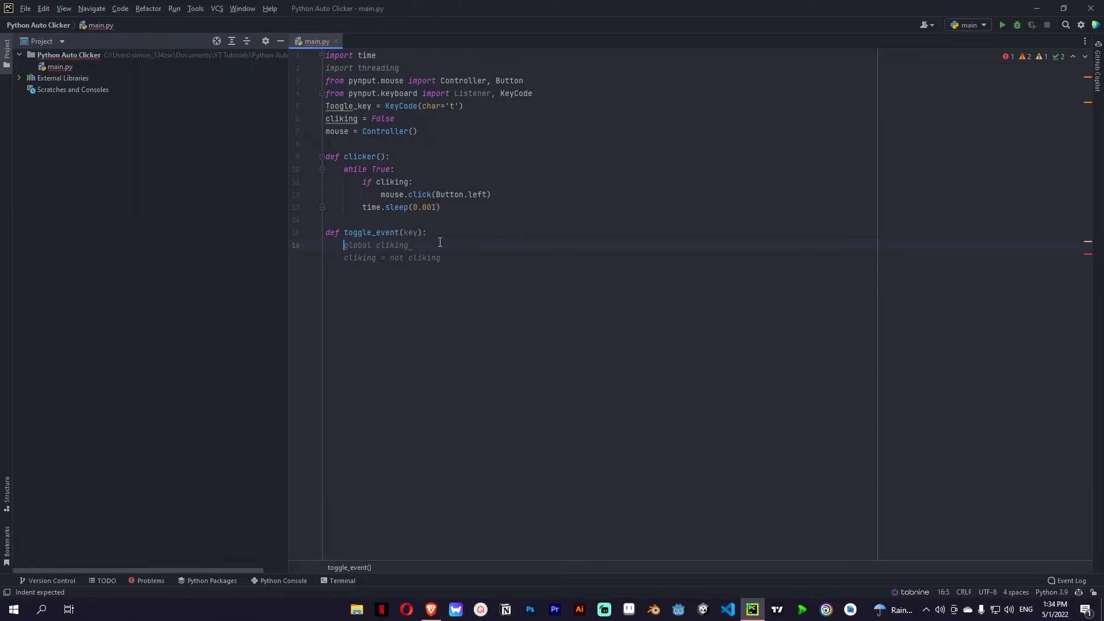
type("if")
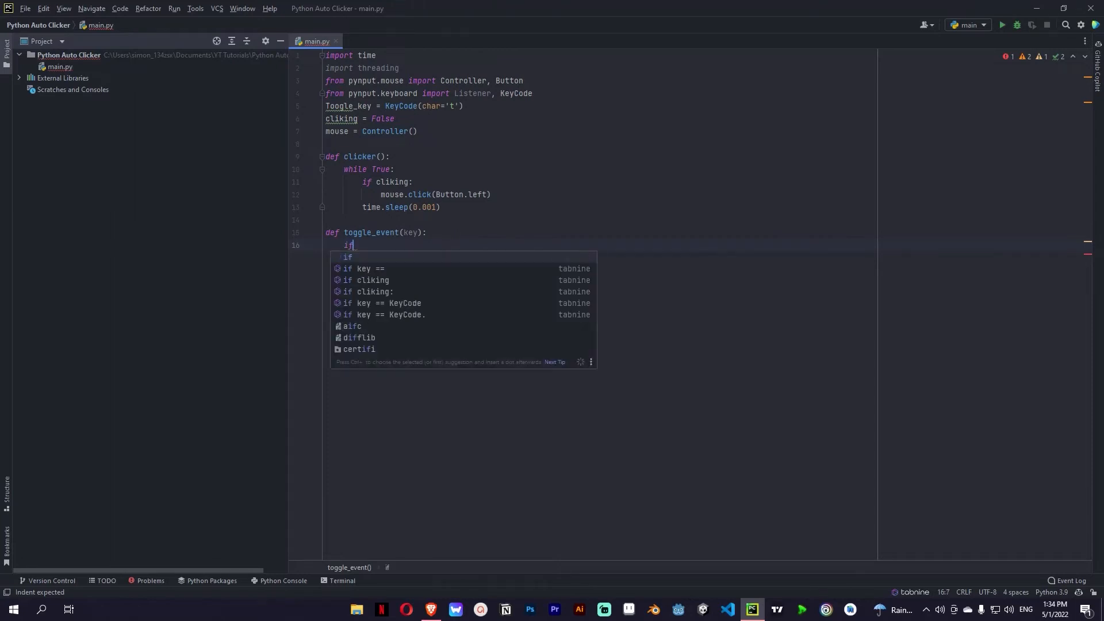
type("key == Toogle_key:")
type("cliking = not cliking")
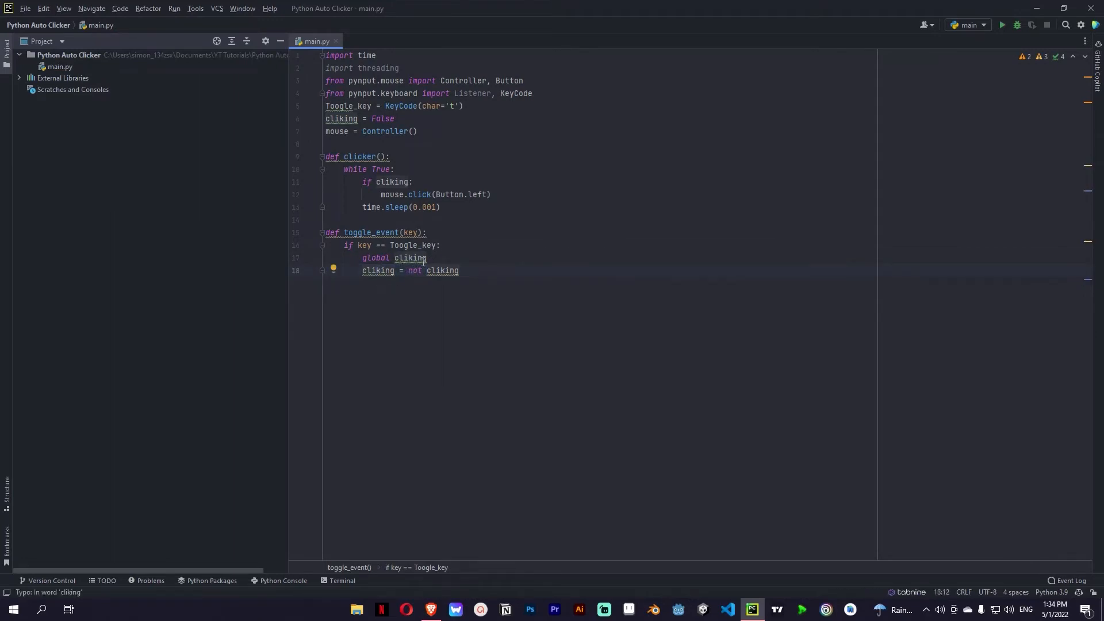
left_click(442, 271)
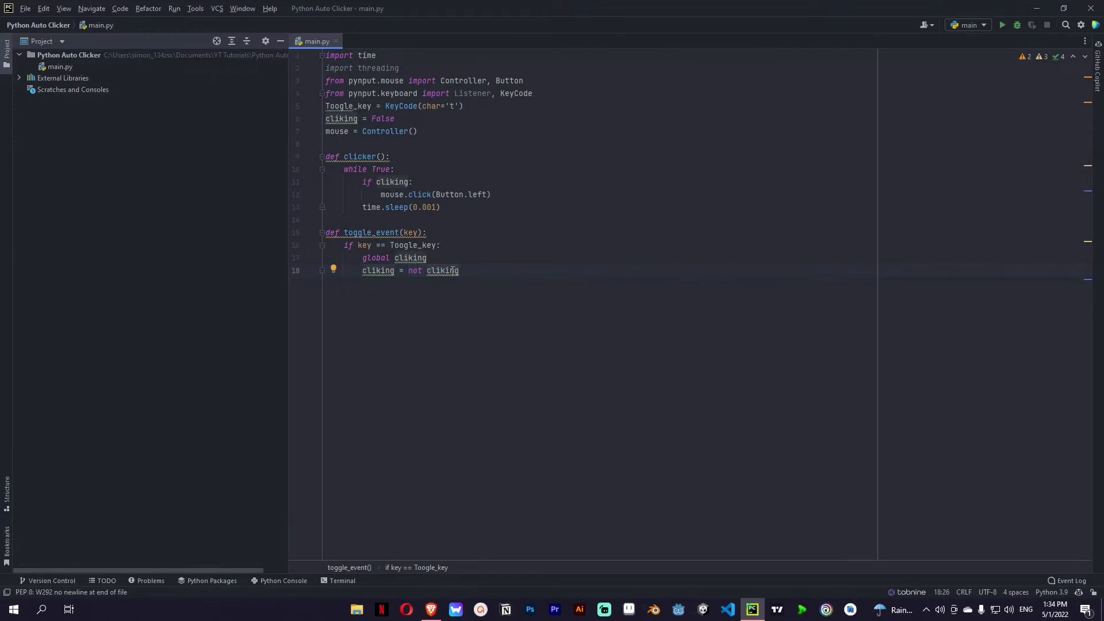
left_click(476, 270)
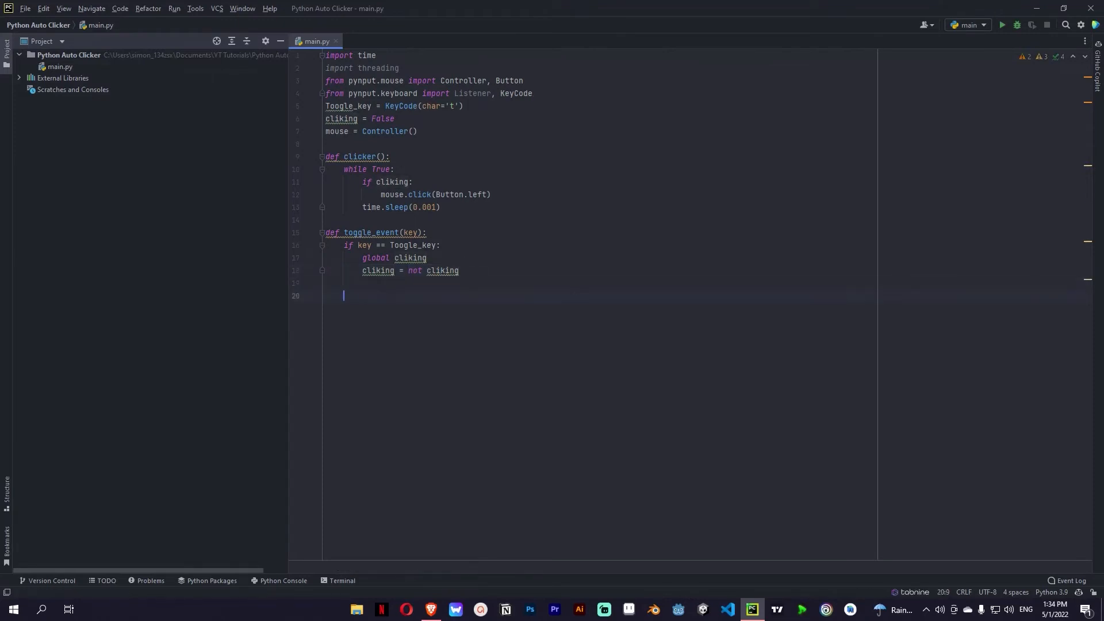
Create and start click_thread targeting clicker, and join a Listener(on_press=toggle_event).
type("with Listener(on_press=toggle_event) as listener:")
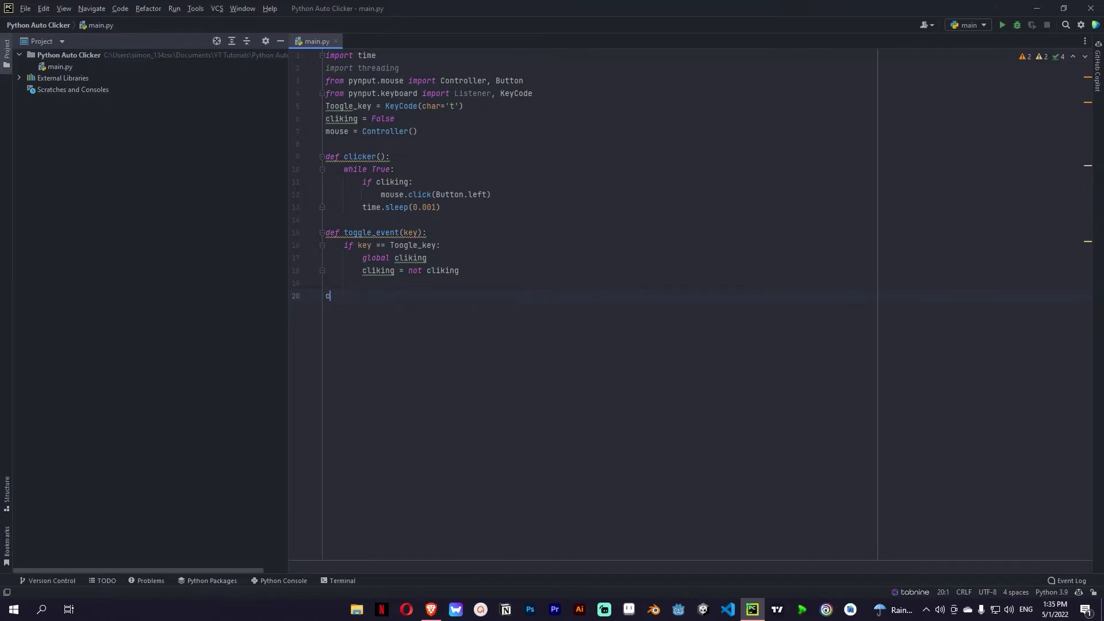
type("lick_t")
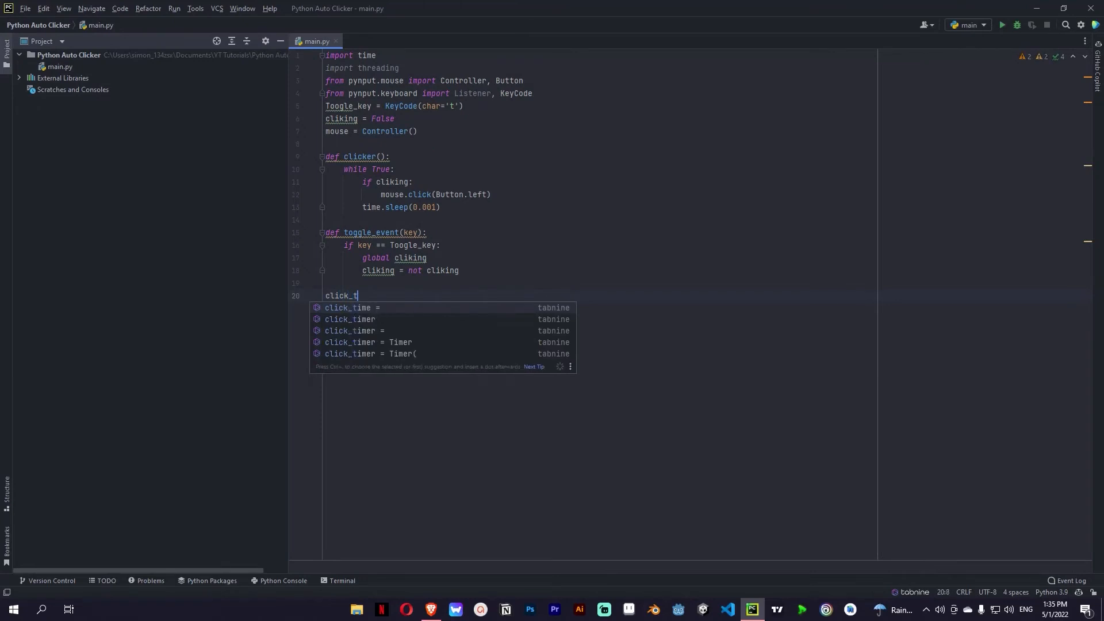
type("hread = threading.Thread(target=clicker")
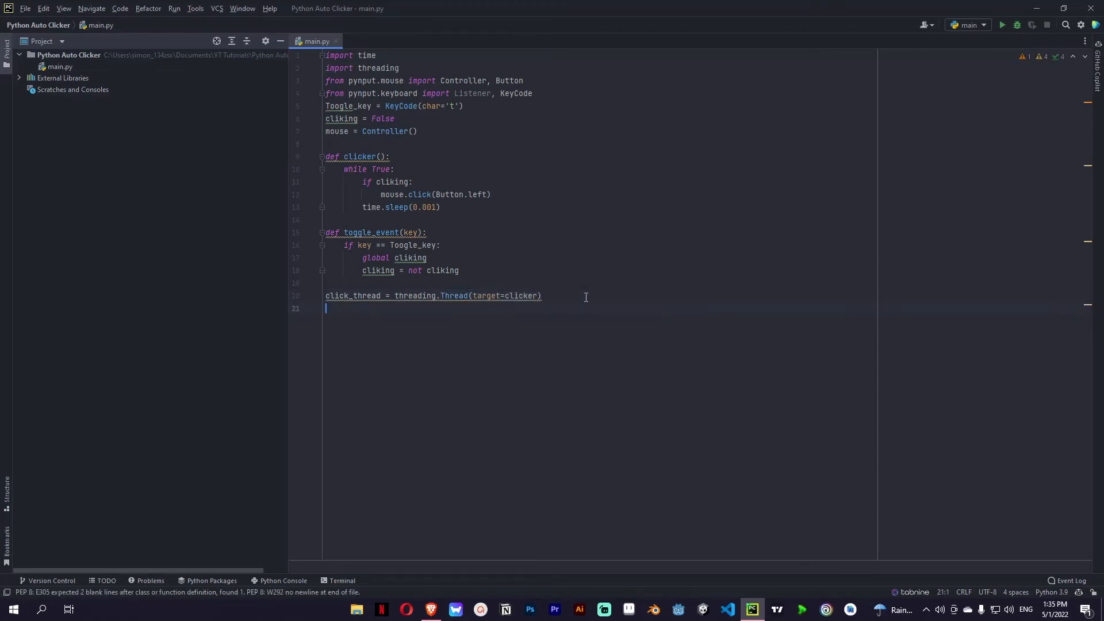
type("click_thread.start()")
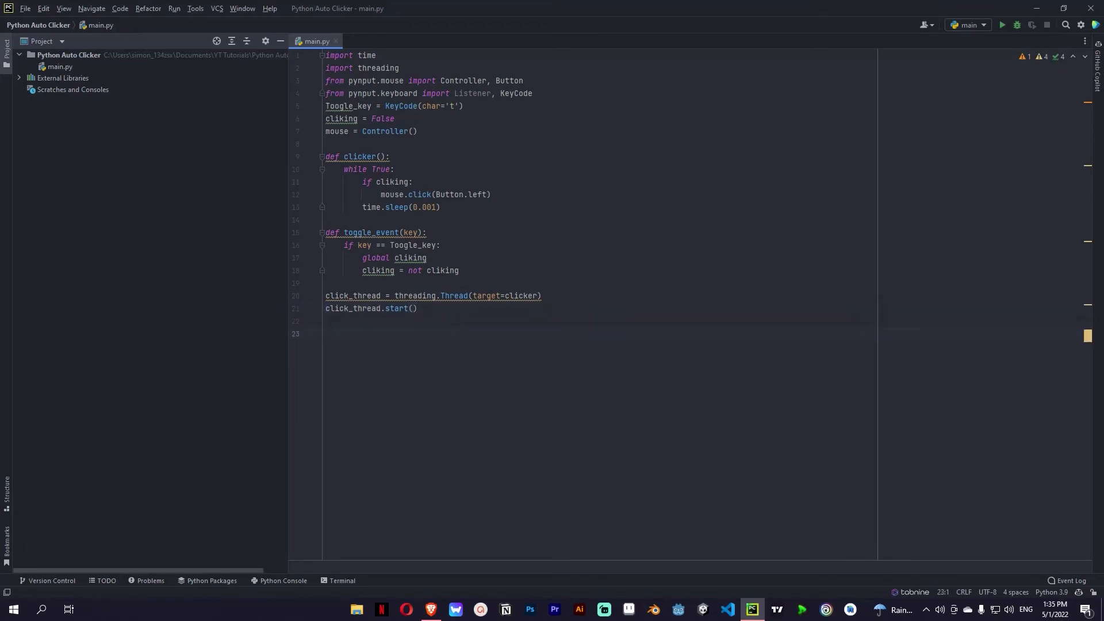
type("with Listener(on_press=toggle_event) as listener:")
type("listener.join()")
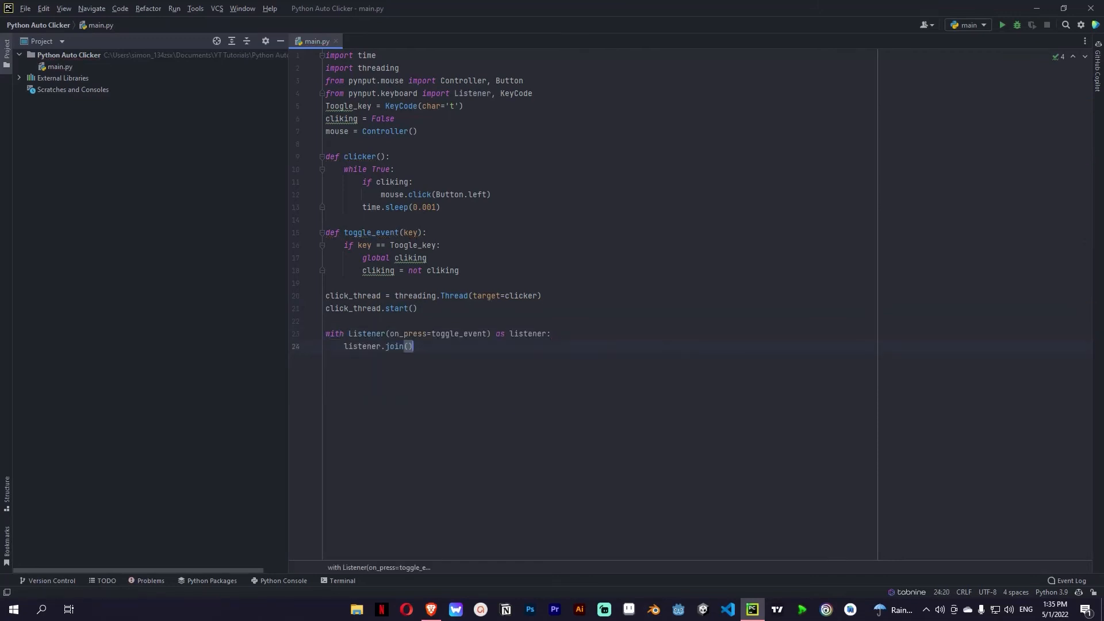
left_click(465, 333)
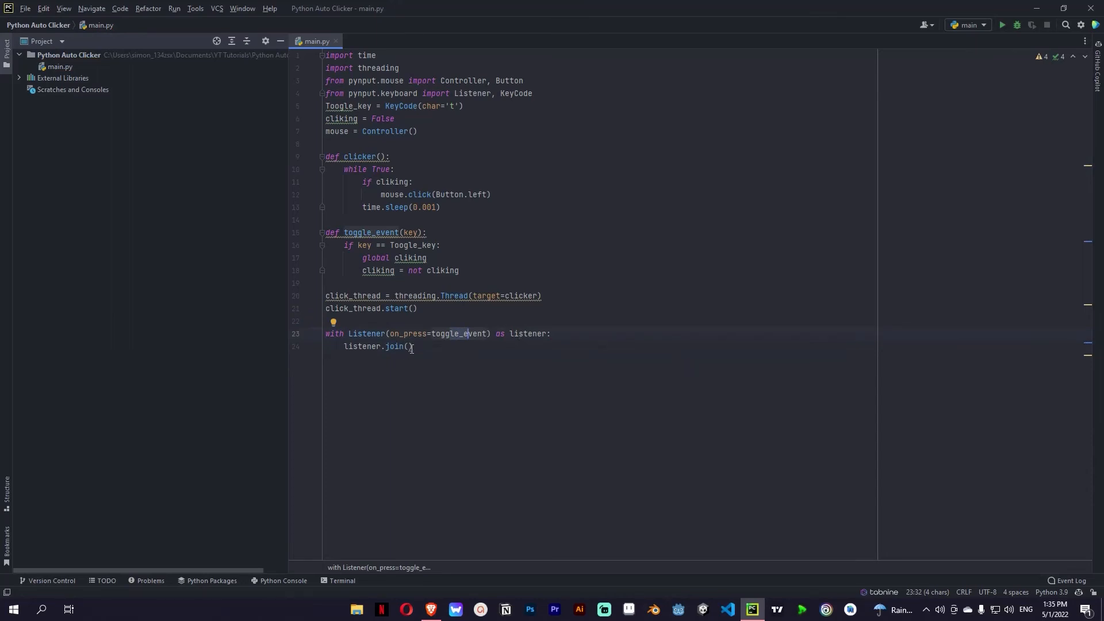
mouse_move(688, 244)
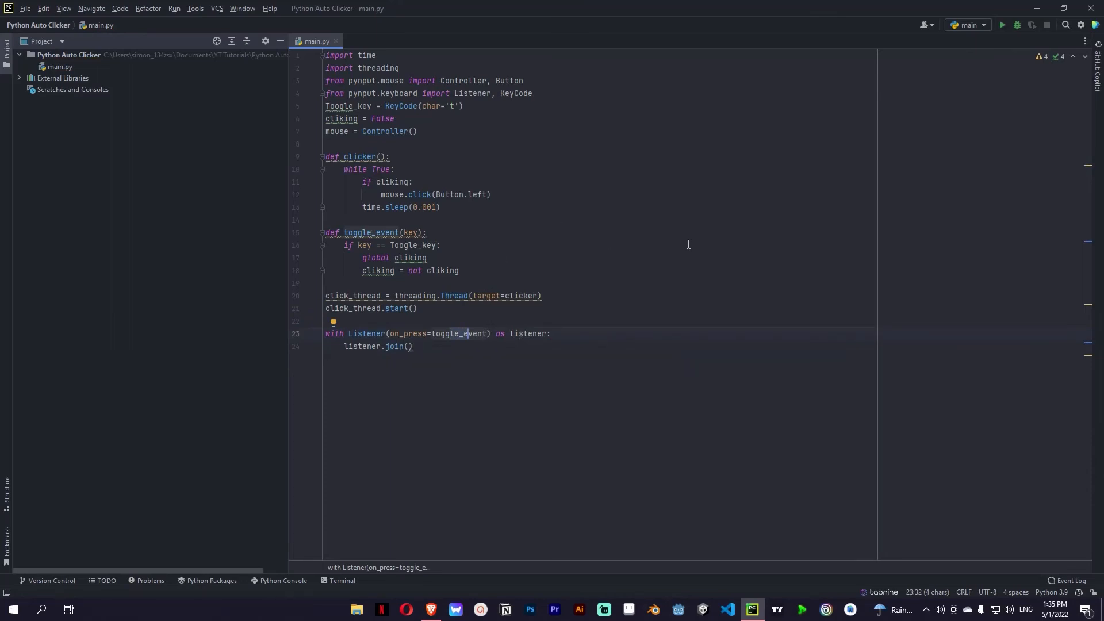
mouse_move(1017, 25)
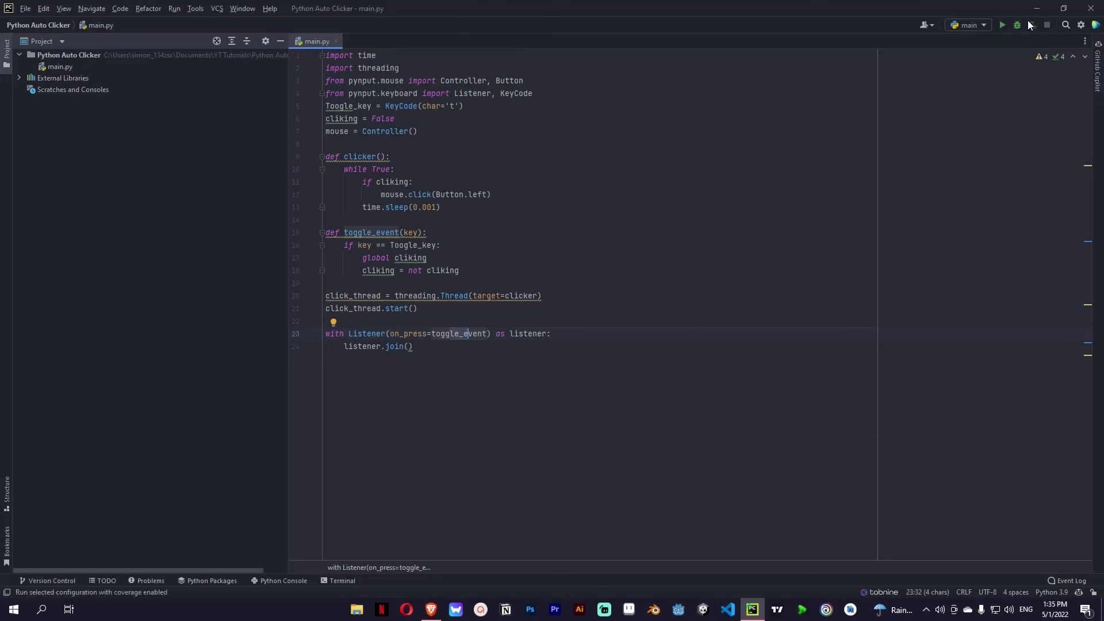
Run main.py and auto-click the big cookie until about 410 cookies.
left_click(1001, 25)
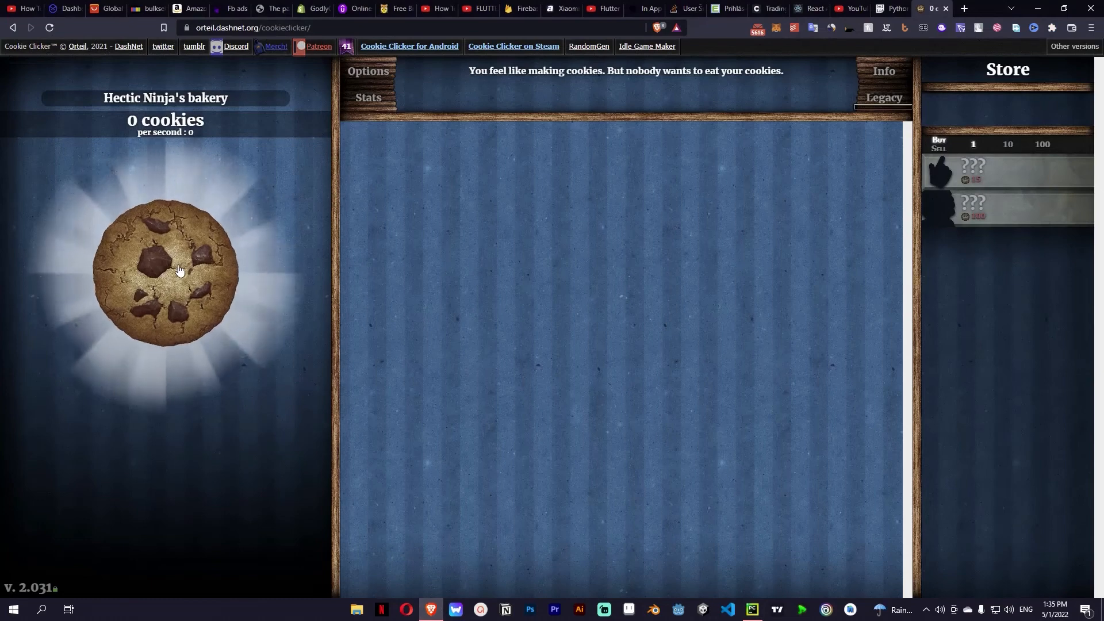
left_click(165, 274)
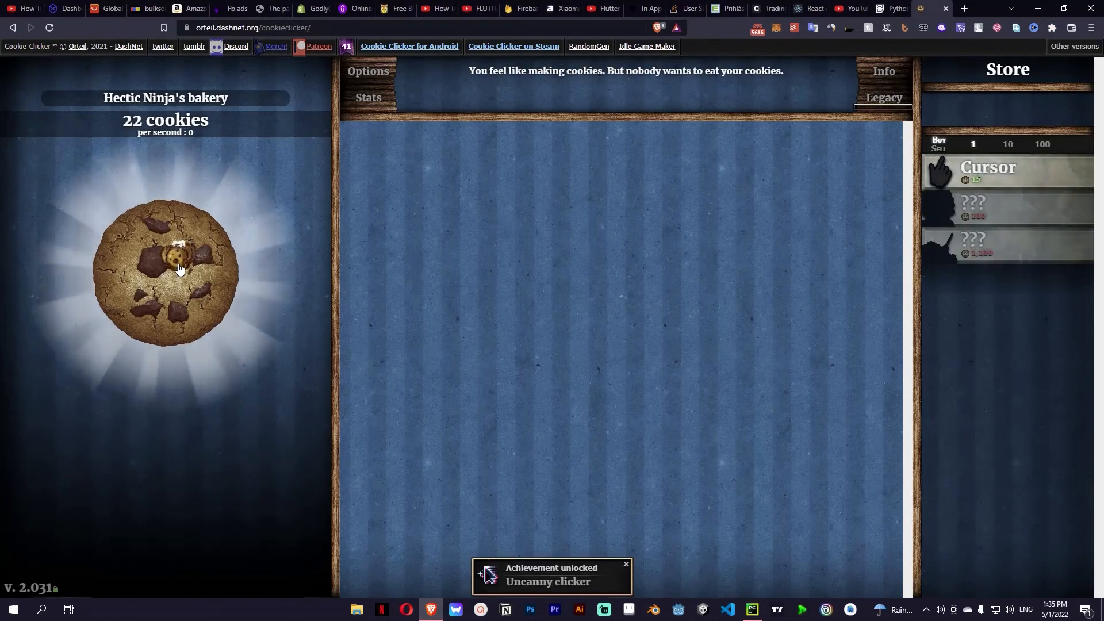
left_click(166, 275)
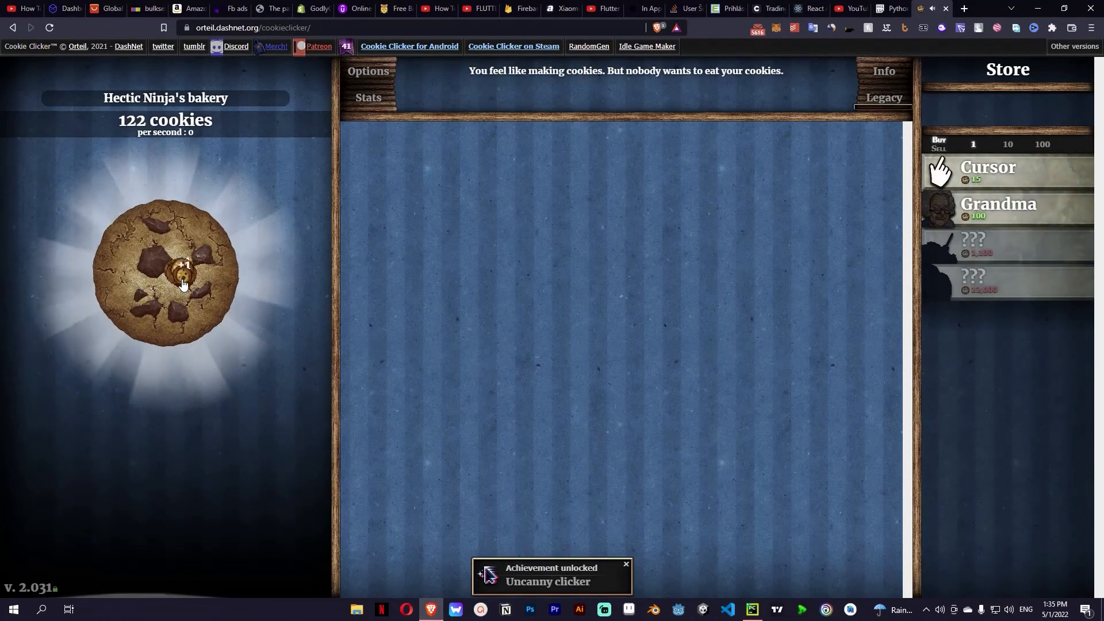
left_click(169, 275)
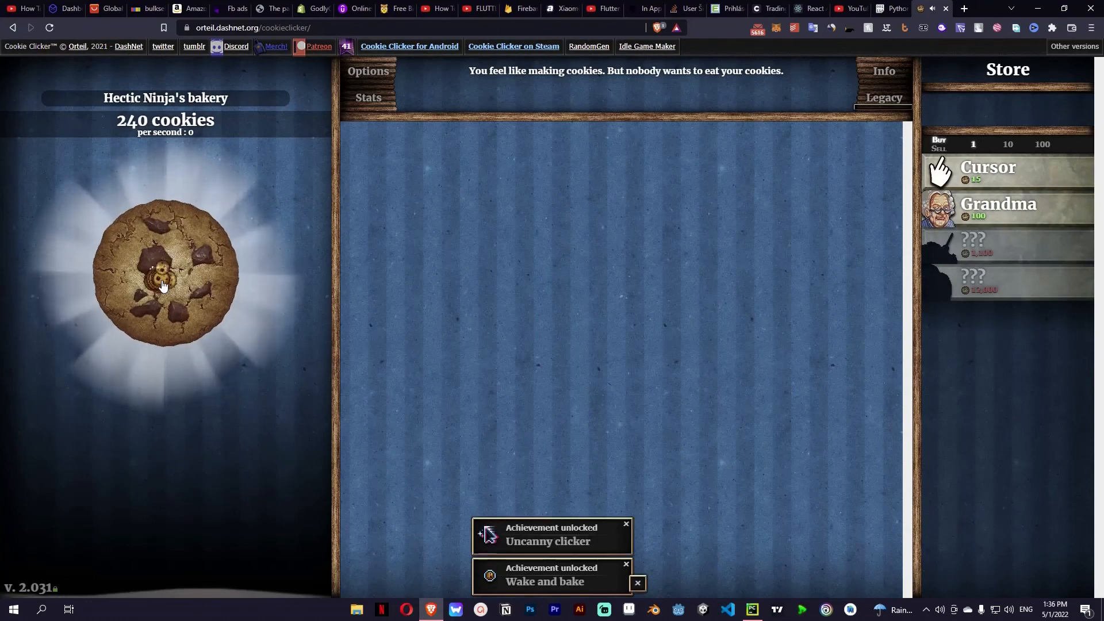
left_click(164, 275)
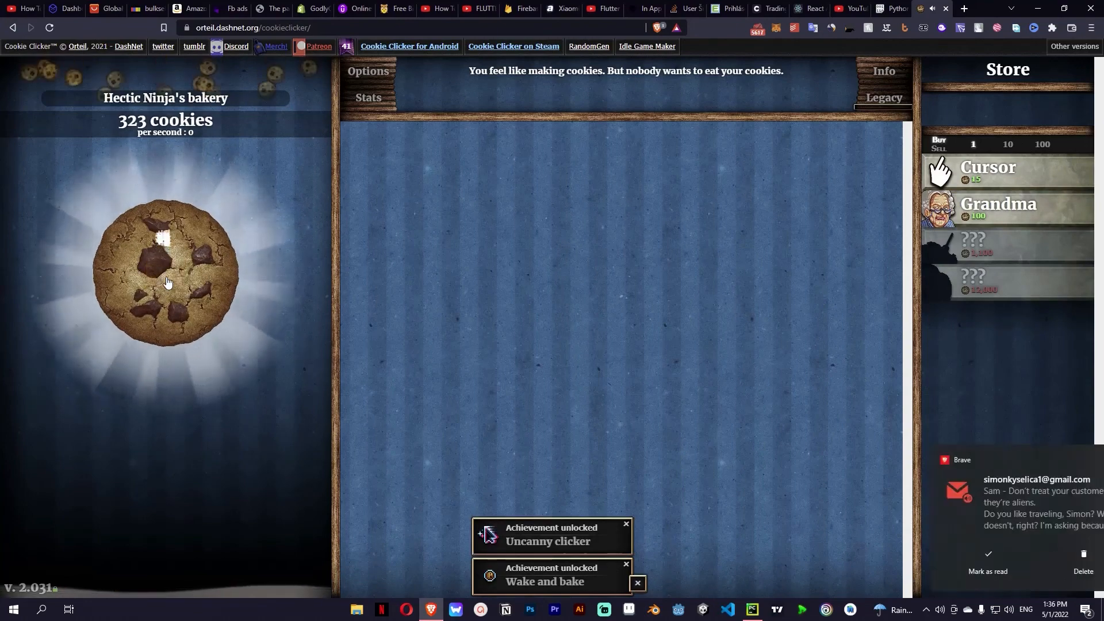
left_click(165, 273)
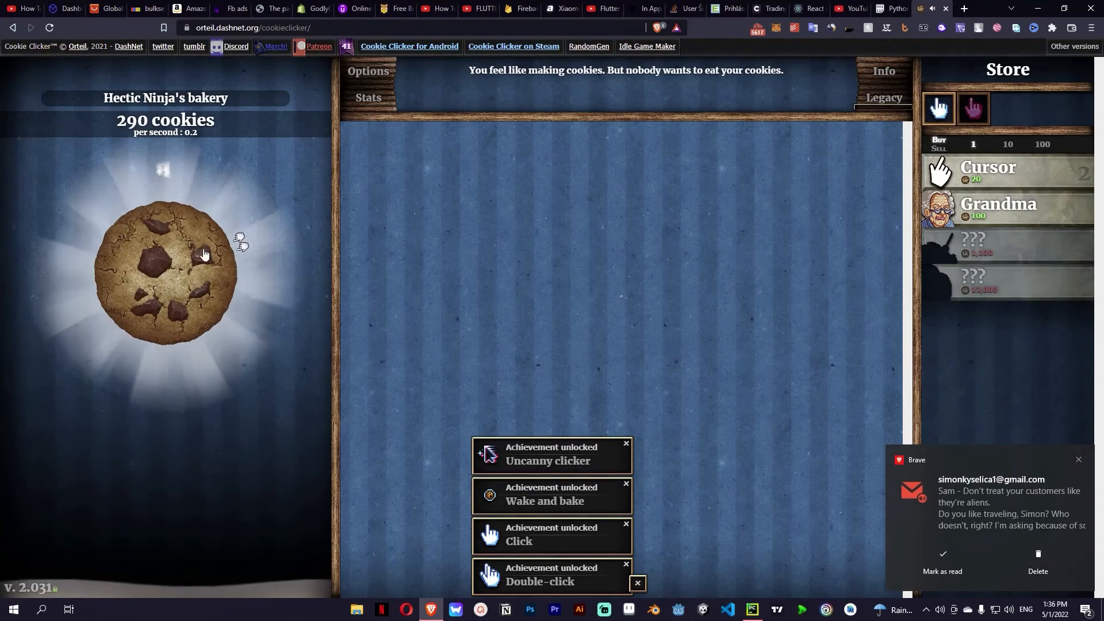
left_click(167, 274)
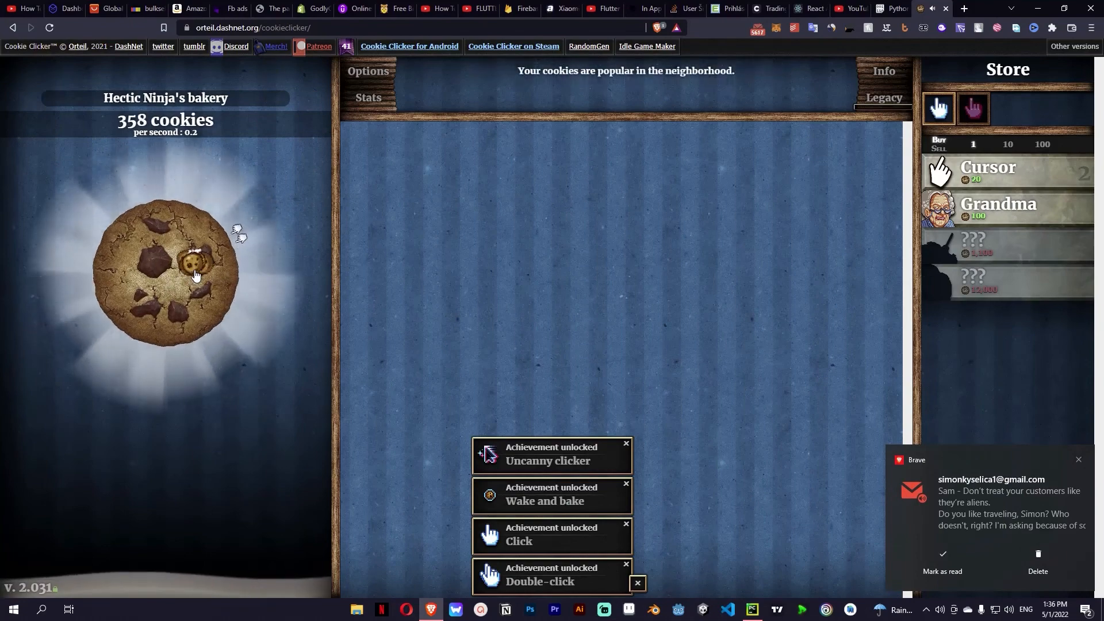
left_click(166, 275)
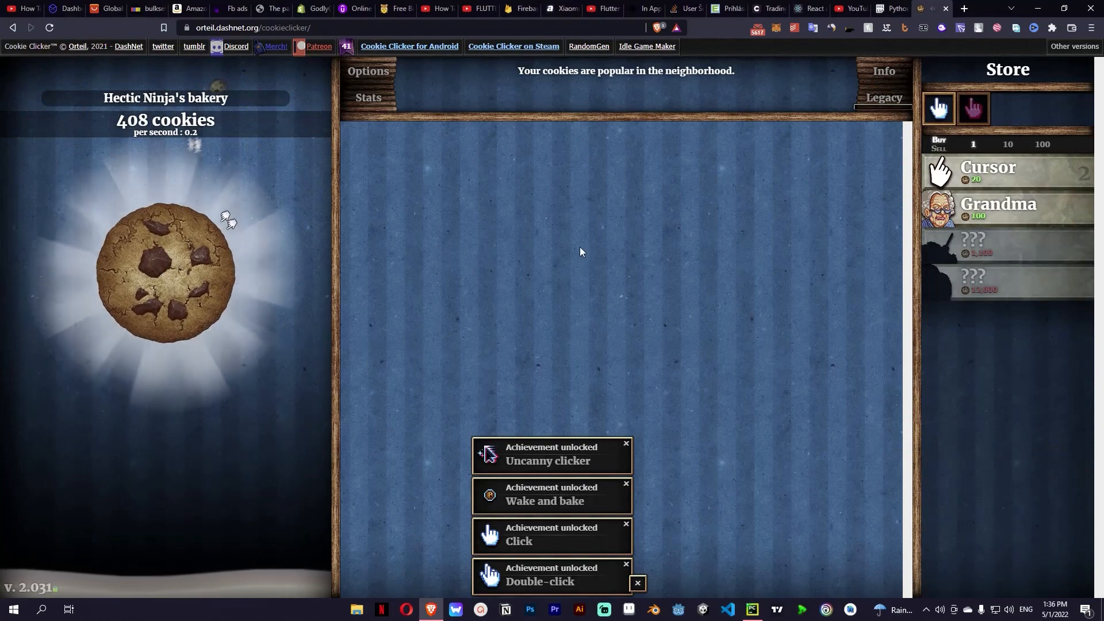
left_click(165, 275)
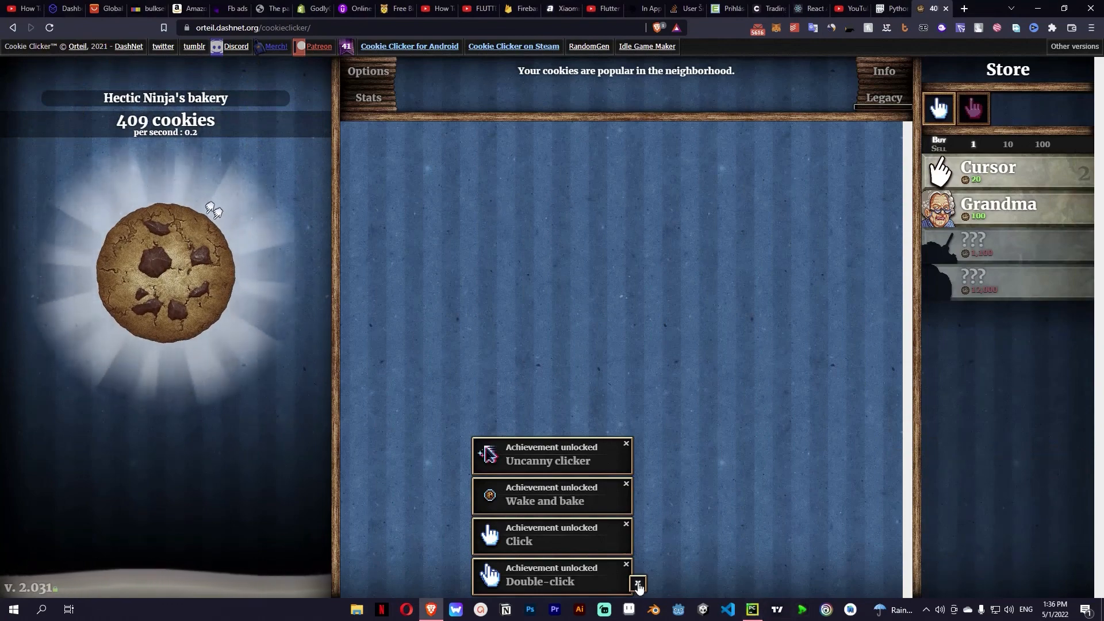
left_click(166, 275)
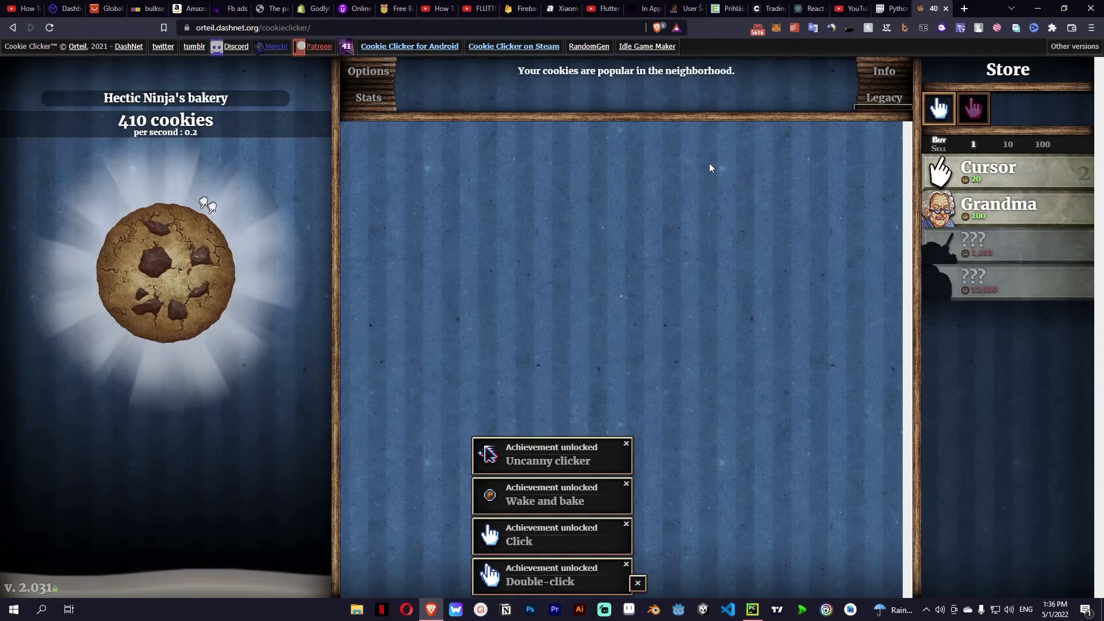